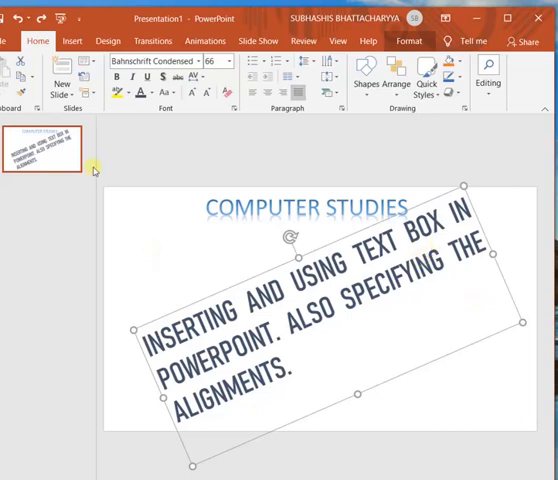
{"action": "mouse_move", "coordinate": [184, 296]}
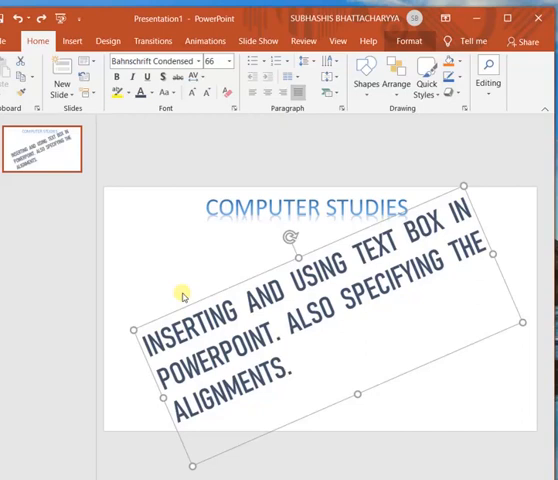
{"action": "mouse_move", "coordinate": [214, 272]}
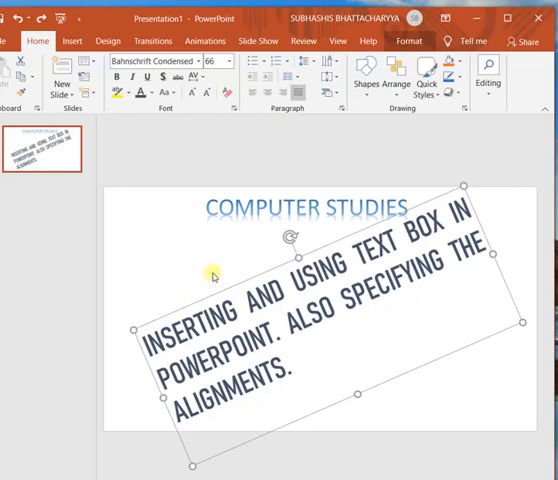
{"action": "mouse_move", "coordinate": [280, 312]}
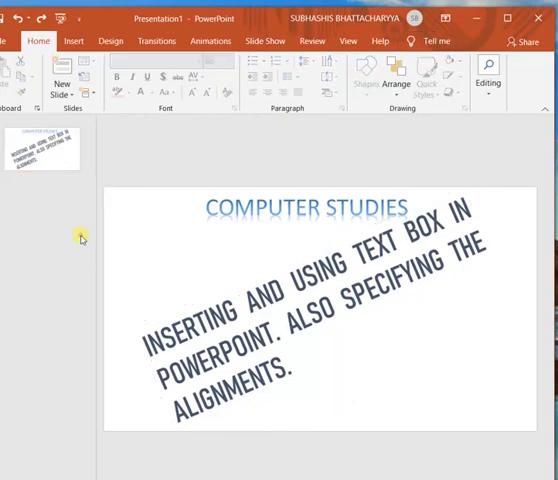
Add a new slide after the title slide and switch it to the Blank layout
{"action": "left_click", "coordinate": [62, 68]}
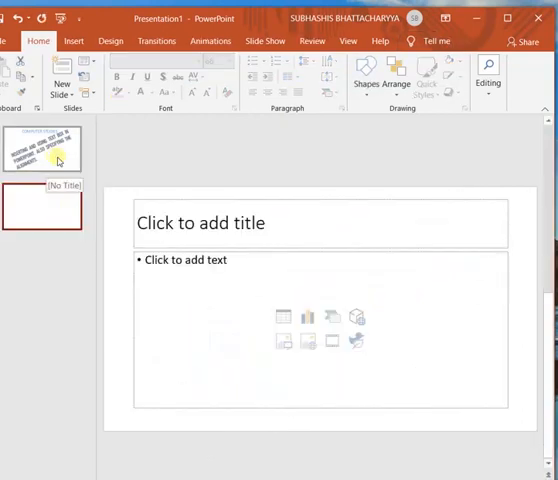
{"action": "left_click", "coordinate": [40, 208]}
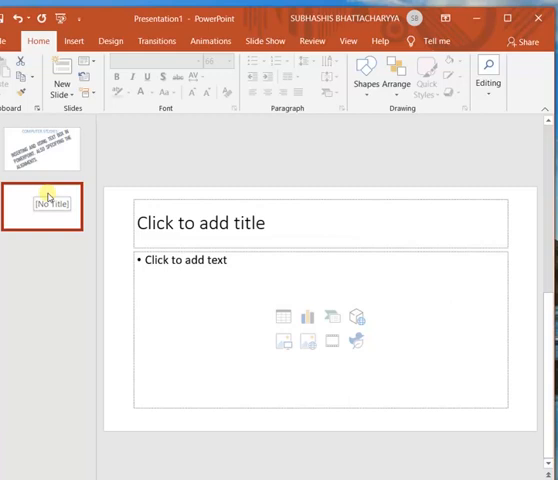
{"action": "left_click", "coordinate": [40, 148]}
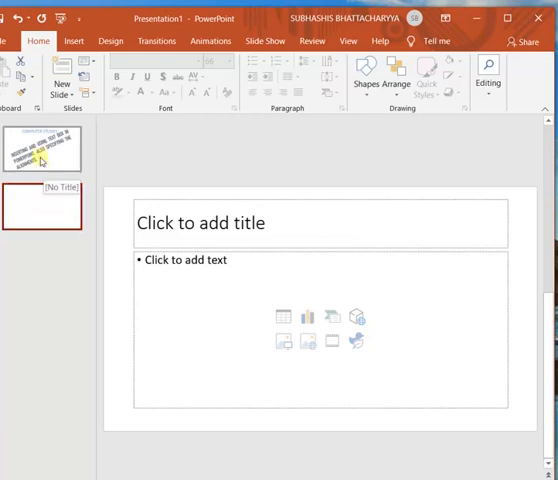
{"action": "left_click", "coordinate": [40, 148]}
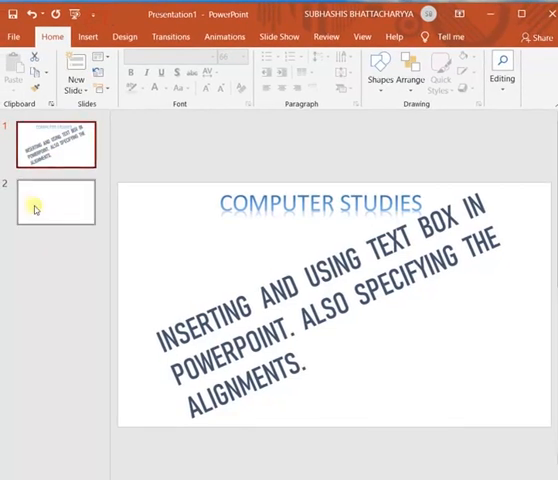
{"action": "left_click", "coordinate": [56, 202]}
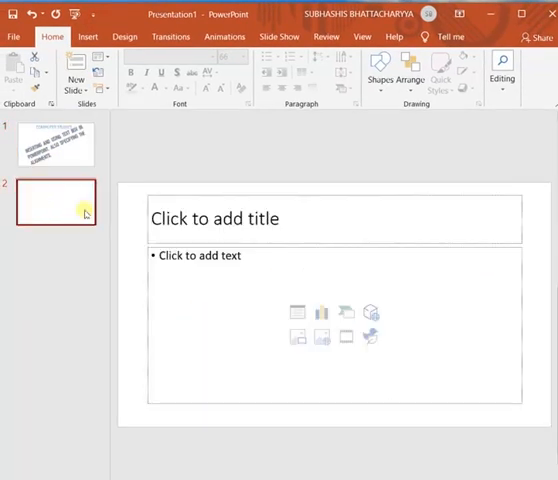
{"action": "left_click", "coordinate": [214, 218]}
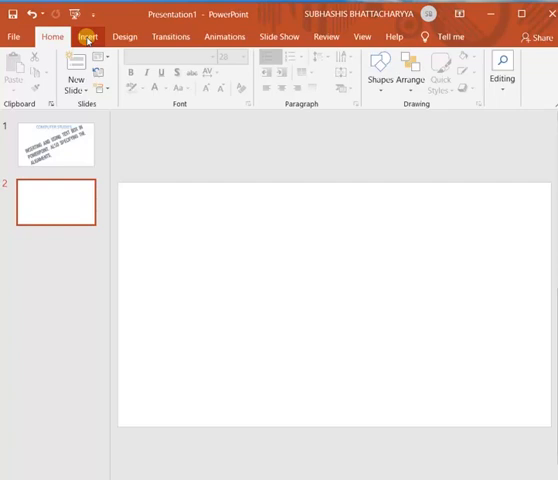
Draw an isosceles triangle, then choose the hexagon from the Shapes gallery to draw beside it
{"action": "left_click", "coordinate": [88, 36]}
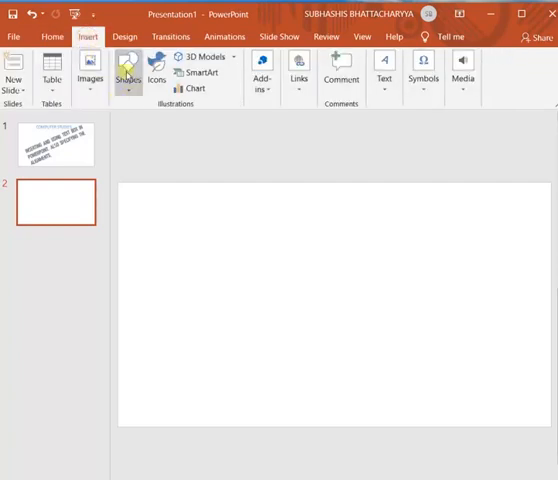
{"action": "left_click", "coordinate": [124, 76]}
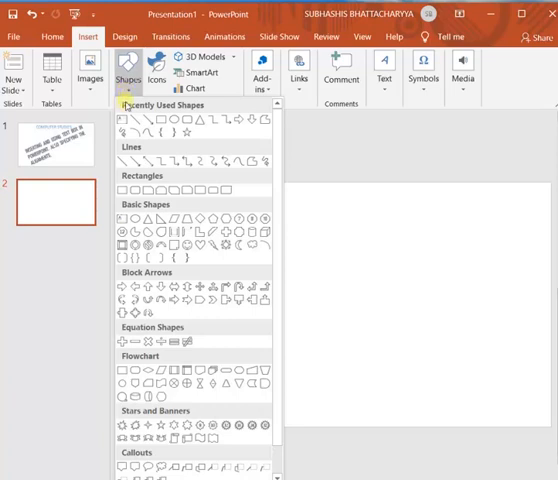
{"action": "mouse_move", "coordinate": [260, 136]}
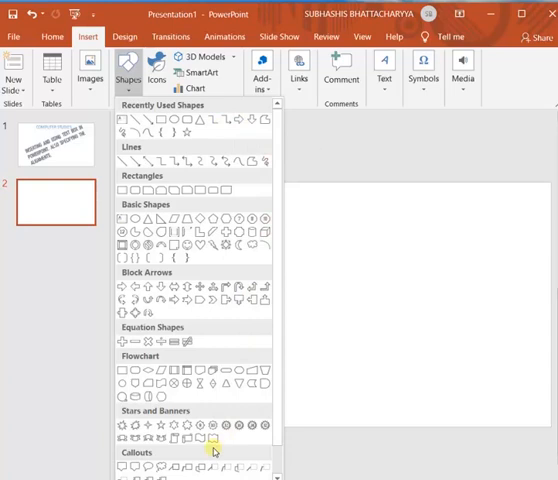
{"action": "mouse_move", "coordinate": [164, 228]}
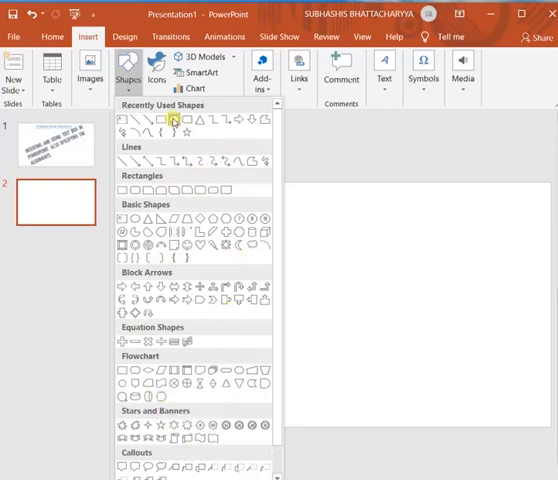
{"action": "mouse_move", "coordinate": [172, 122]}
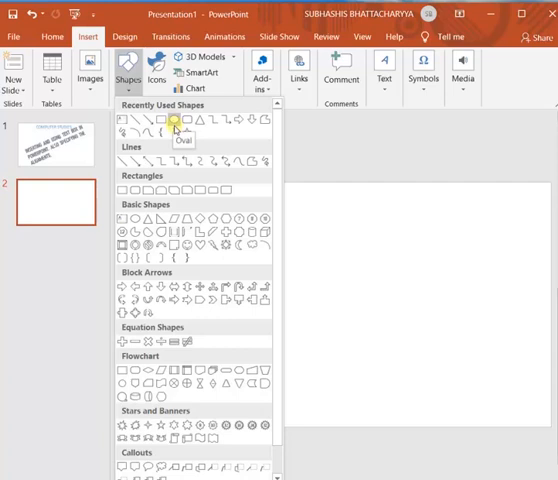
{"action": "mouse_move", "coordinate": [200, 122]}
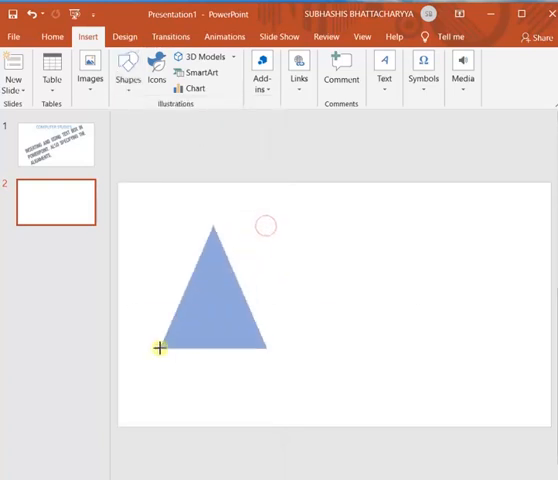
{"action": "left_click", "coordinate": [212, 290]}
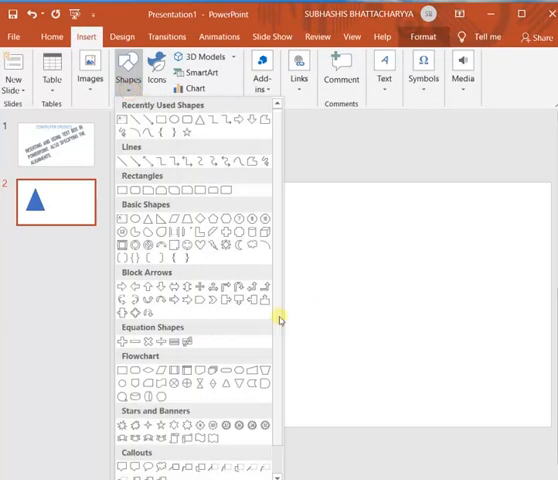
{"action": "scroll", "scroll_direction": "down", "scroll_amount": 3}
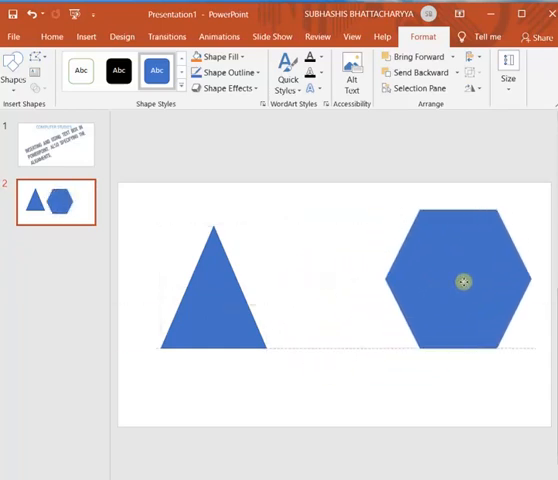
Move the hexagon beside the triangle and draw a smiley face to its right
{"action": "left_click_drag", "start_coordinate": [464, 284], "coordinate": [334, 280]}
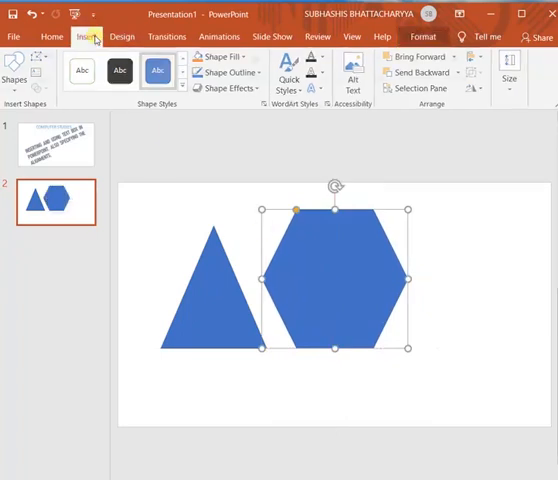
{"action": "left_click", "coordinate": [130, 76]}
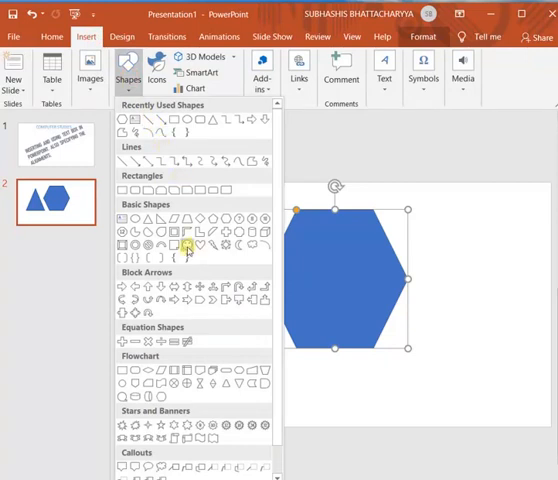
{"action": "mouse_move", "coordinate": [186, 246]}
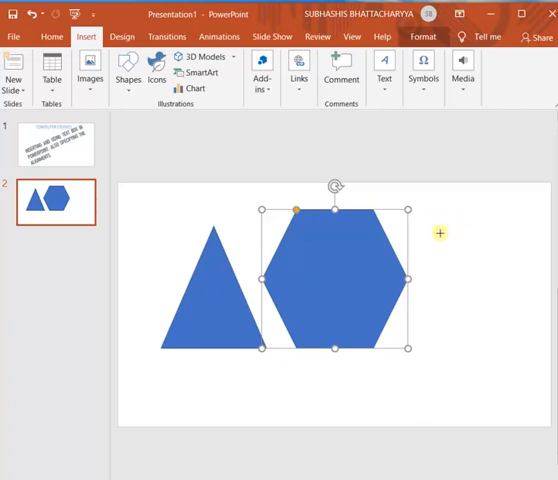
{"action": "mouse_move", "coordinate": [436, 220]}
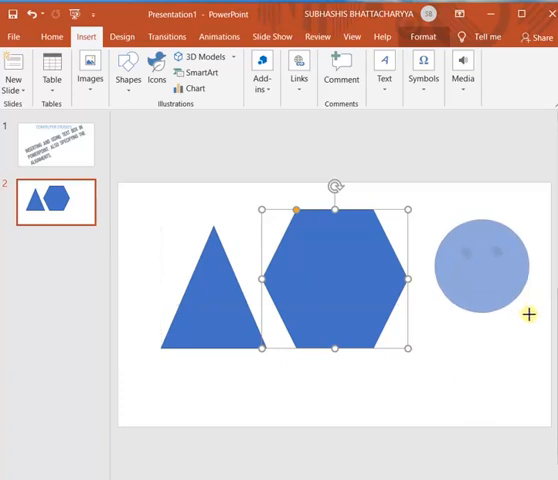
{"action": "left_click", "coordinate": [488, 264]}
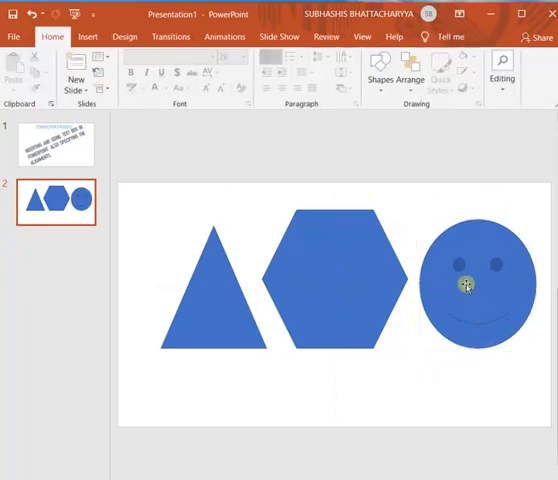
Fill the smiley face yellow and the hexagon light grey, leaving the triangle blue
{"action": "left_click", "coordinate": [468, 284]}
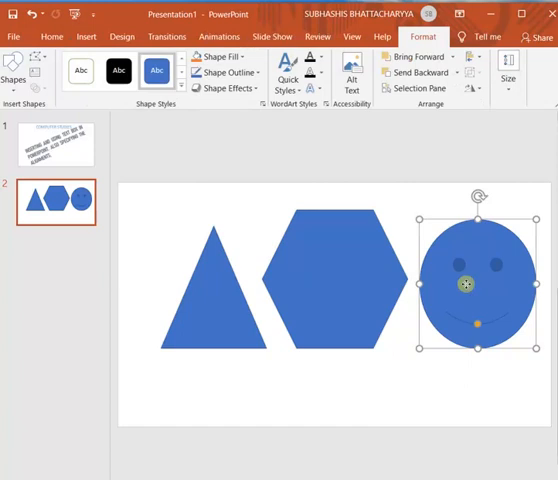
{"action": "mouse_move", "coordinate": [464, 284]}
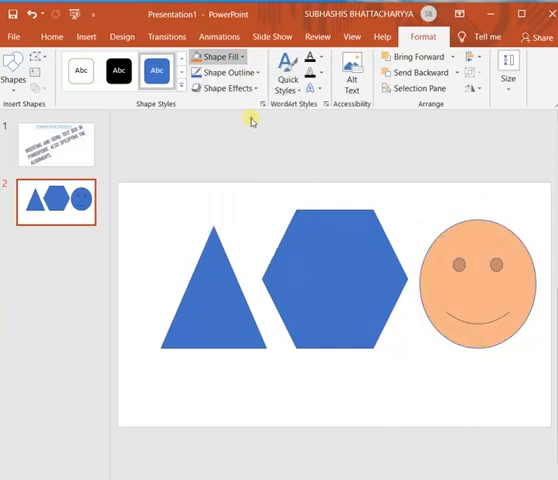
{"action": "left_click", "coordinate": [478, 290]}
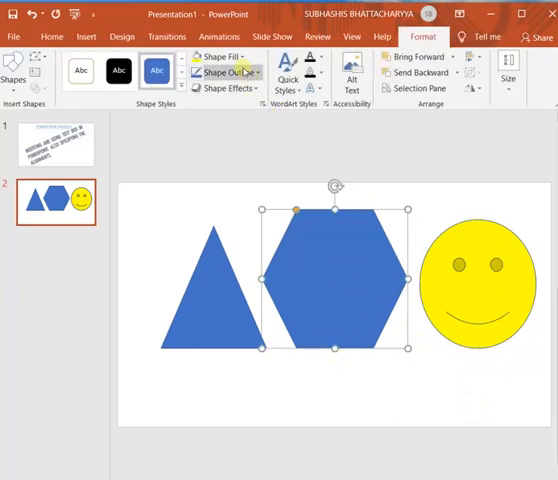
{"action": "left_click", "coordinate": [220, 56]}
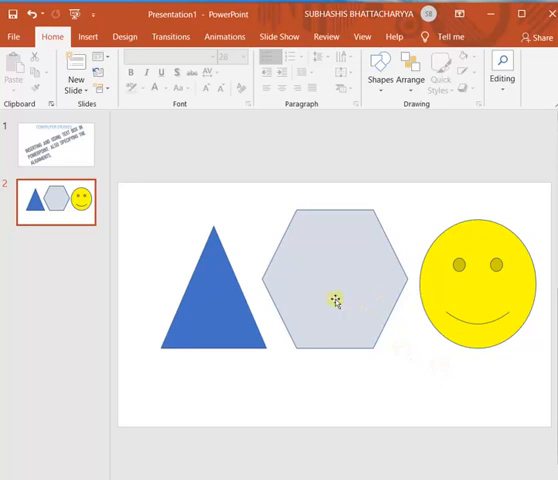
Apply a raised 3D shadow effect to the grey hexagon
{"action": "left_click", "coordinate": [334, 300]}
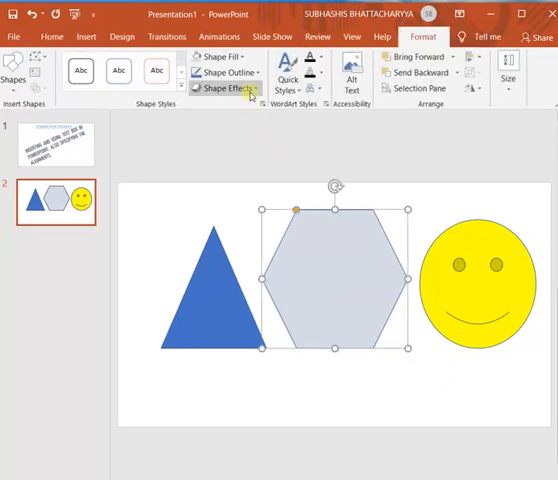
{"action": "left_click", "coordinate": [216, 92]}
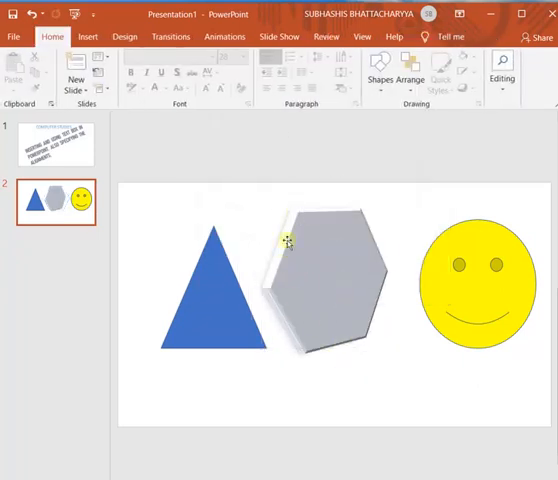
{"action": "mouse_move", "coordinate": [296, 316]}
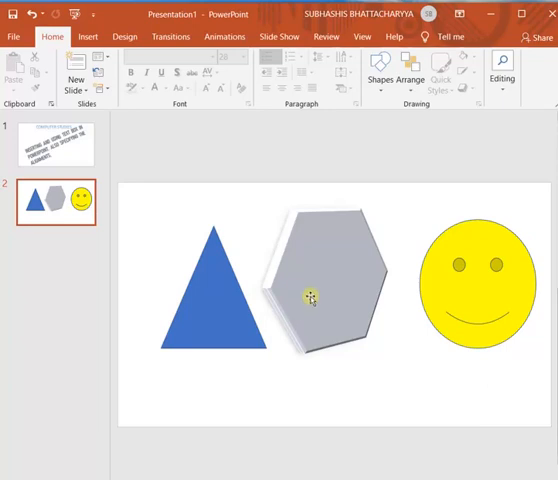
{"action": "left_click", "coordinate": [310, 296]}
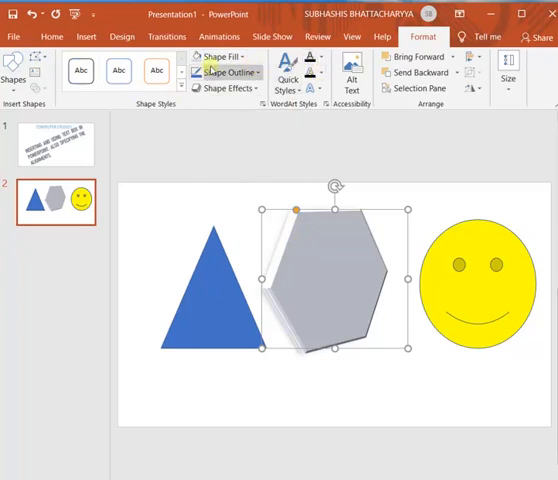
{"action": "mouse_move", "coordinate": [222, 56]}
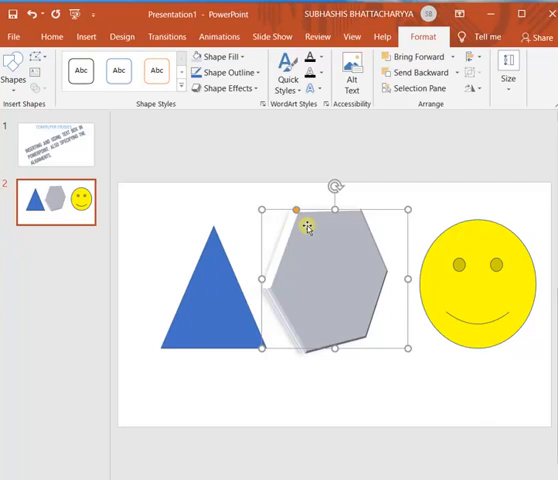
{"action": "mouse_move", "coordinate": [48, 246]}
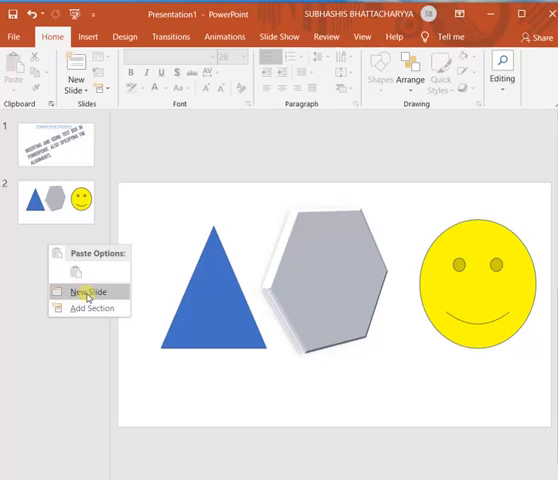
Add a third slide after the shapes slide and remove its placeholder
{"action": "left_click", "coordinate": [88, 292]}
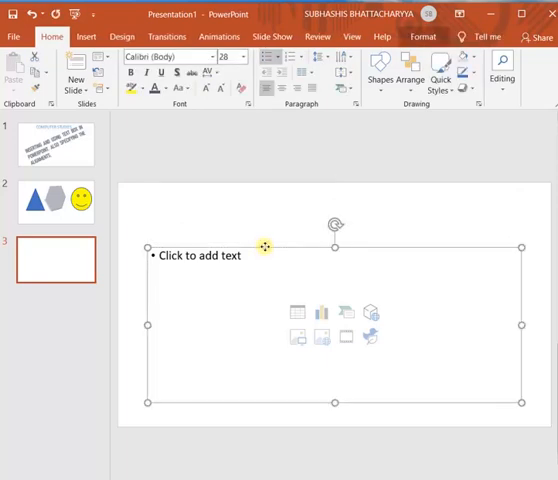
{"action": "left_click", "coordinate": [198, 196]}
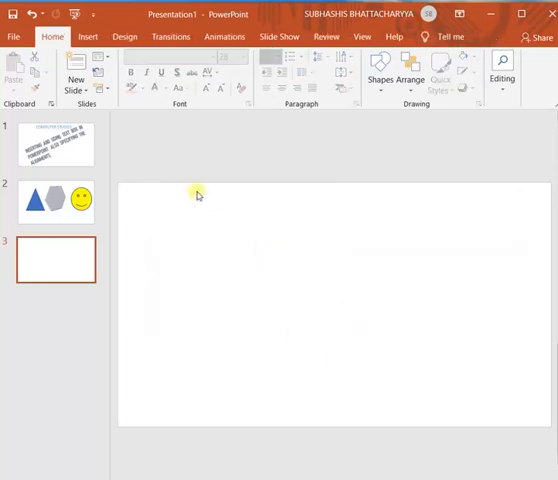
Look through the Pictures sources (This Device, Online Pictures) under Insert > Images
{"action": "left_click", "coordinate": [88, 36]}
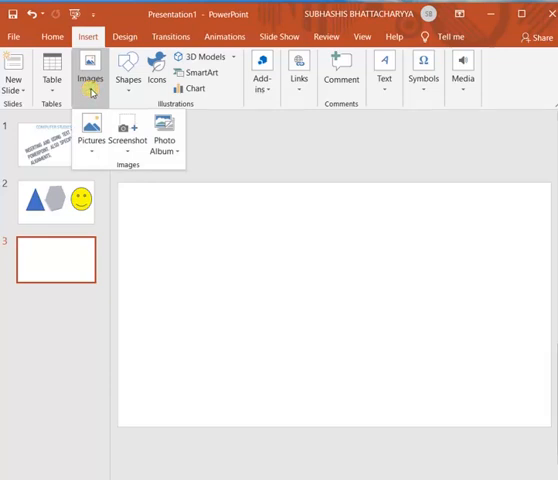
{"action": "mouse_move", "coordinate": [92, 140]}
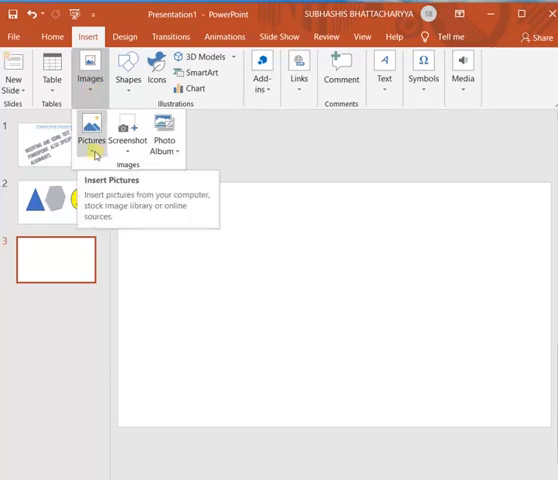
{"action": "left_click", "coordinate": [92, 144]}
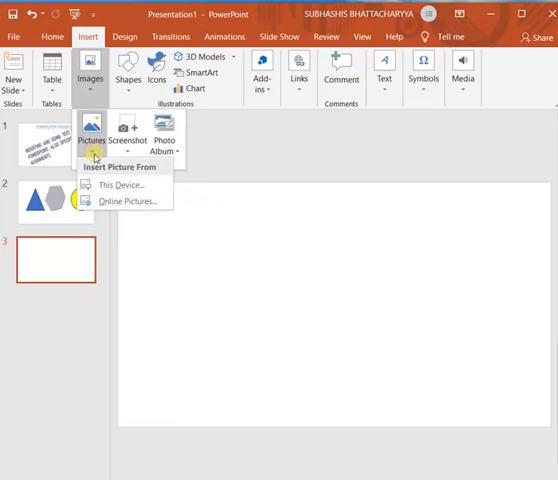
{"action": "mouse_move", "coordinate": [116, 200]}
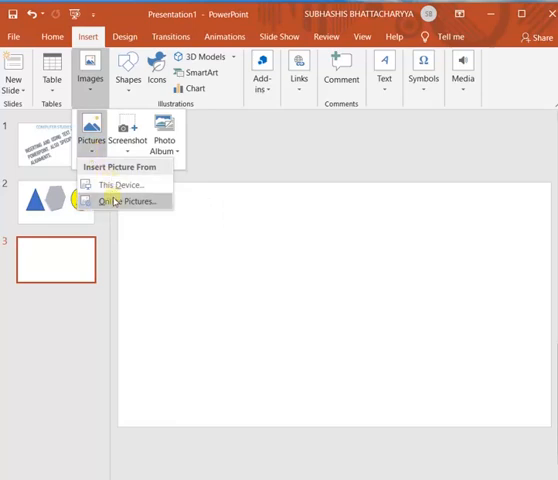
{"action": "mouse_move", "coordinate": [112, 184]}
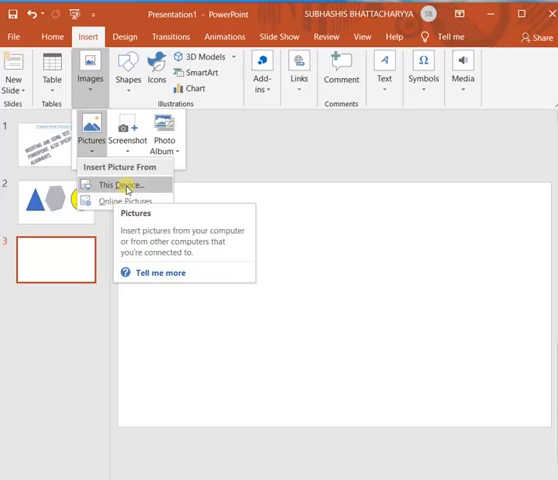
{"action": "mouse_move", "coordinate": [130, 202]}
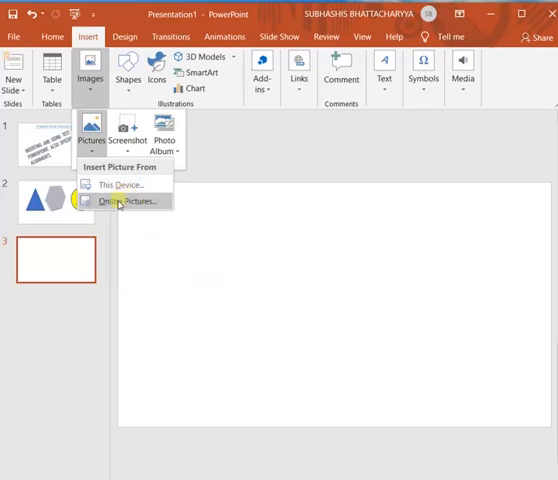
{"action": "mouse_move", "coordinate": [124, 200]}
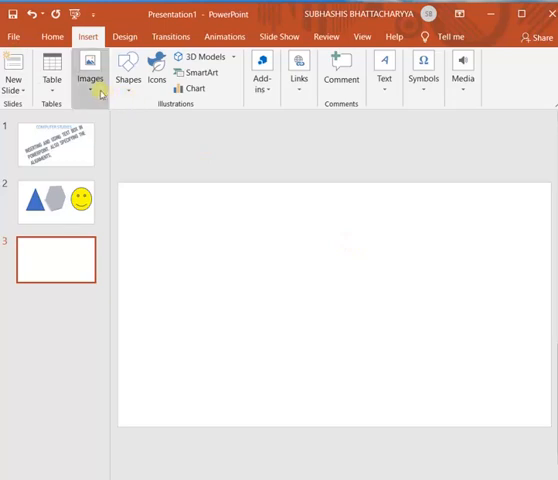
{"action": "left_click", "coordinate": [90, 78]}
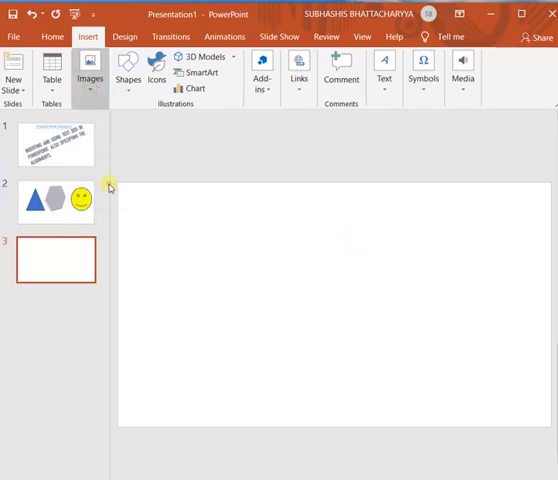
Insert the pink rose photo from the Pictures folder onto slide 3
{"action": "left_click", "coordinate": [90, 70]}
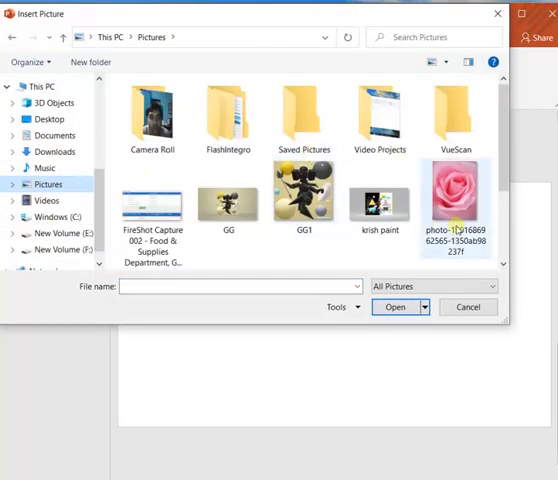
{"action": "left_click", "coordinate": [456, 204]}
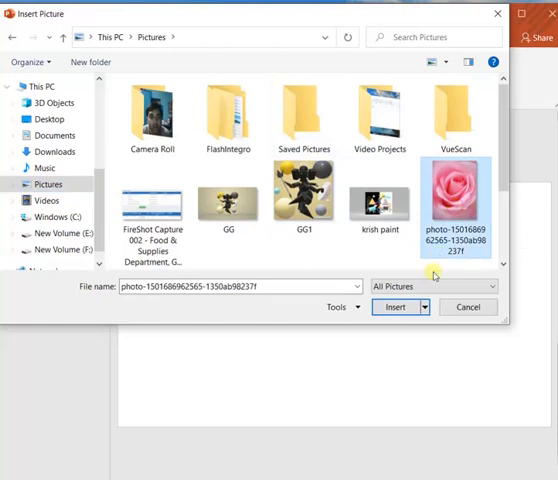
{"action": "left_click", "coordinate": [396, 308]}
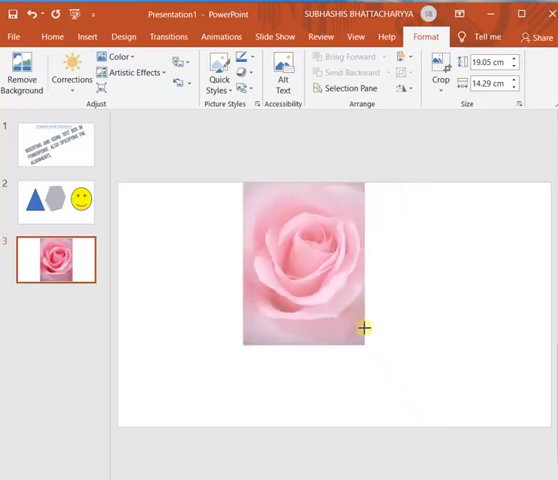
Drag the rose photo's corner handles until it fills most of the slide's height
{"action": "left_click_drag", "start_coordinate": [364, 328], "coordinate": [242, 356]}
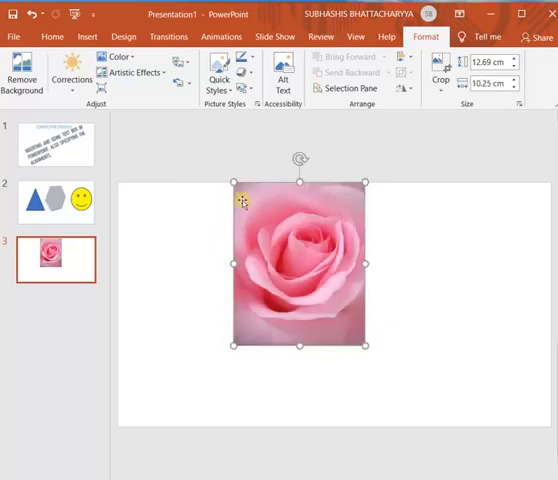
{"action": "left_click_drag", "start_coordinate": [300, 270], "coordinate": [298, 250]}
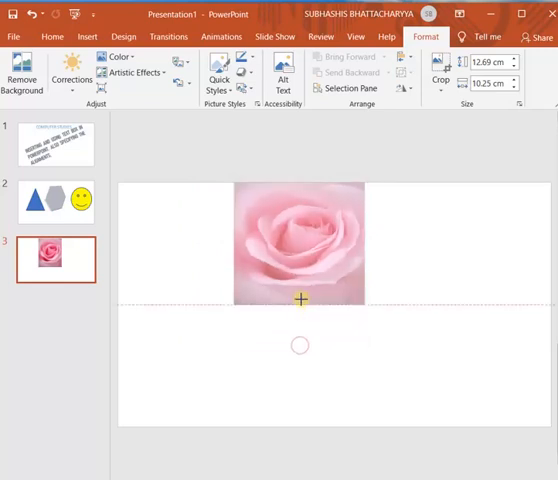
{"action": "left_click_drag", "start_coordinate": [368, 308], "coordinate": [356, 336]}
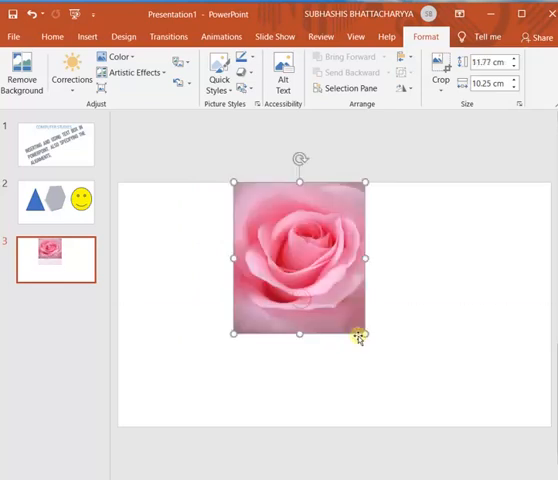
{"action": "left_click_drag", "start_coordinate": [356, 332], "coordinate": [410, 408]}
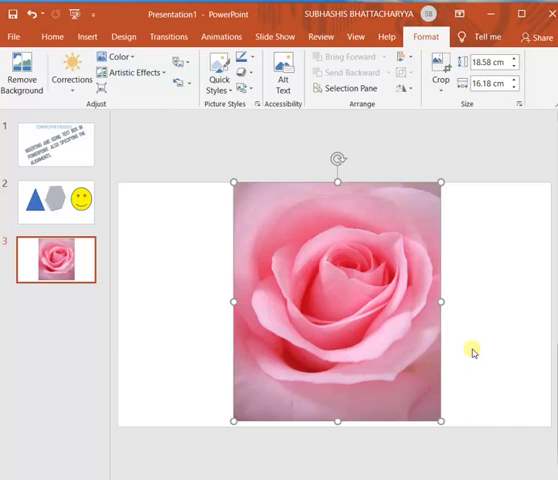
{"action": "mouse_move", "coordinate": [240, 168]}
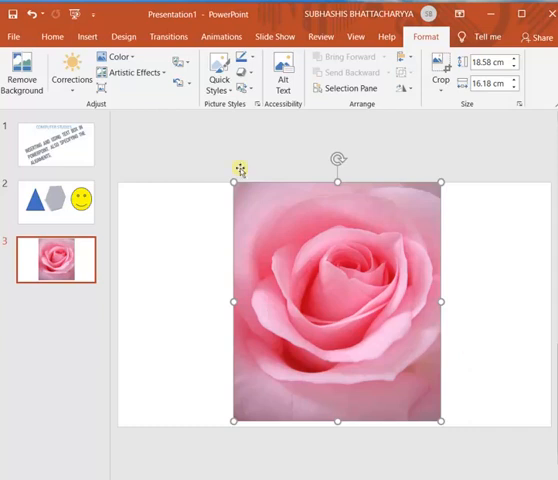
Show the This Device and Online Pictures choices under Insert > Images > Pictures
{"action": "left_click", "coordinate": [88, 36]}
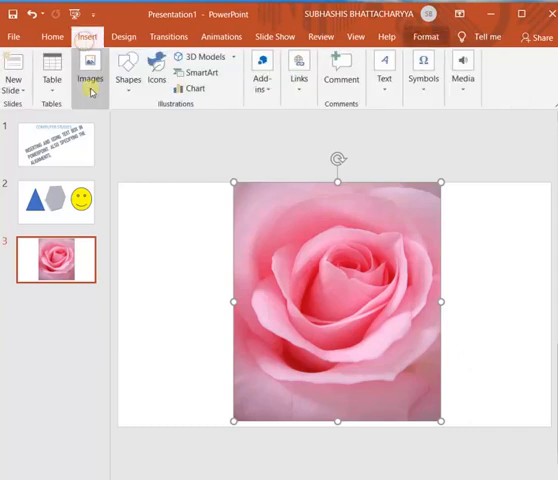
{"action": "left_click", "coordinate": [90, 72]}
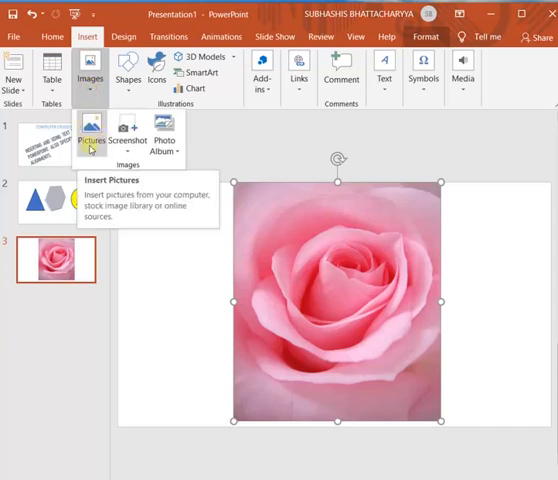
{"action": "left_click", "coordinate": [92, 140]}
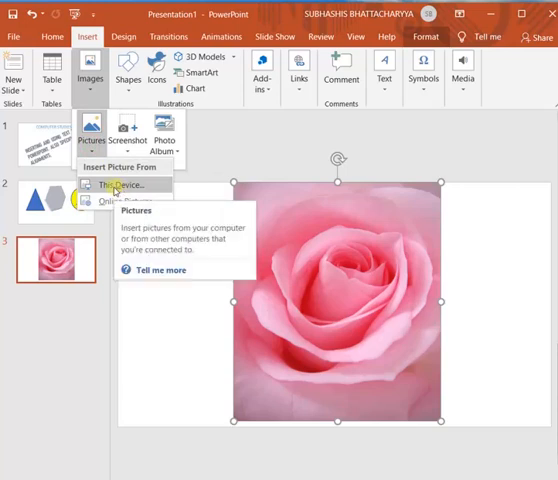
{"action": "mouse_move", "coordinate": [118, 204]}
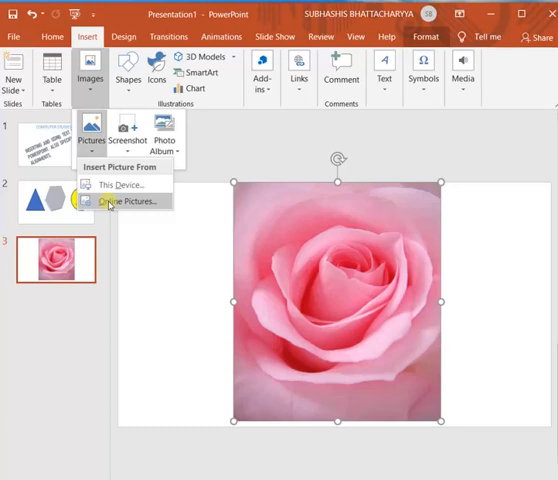
{"action": "mouse_move", "coordinate": [120, 184]}
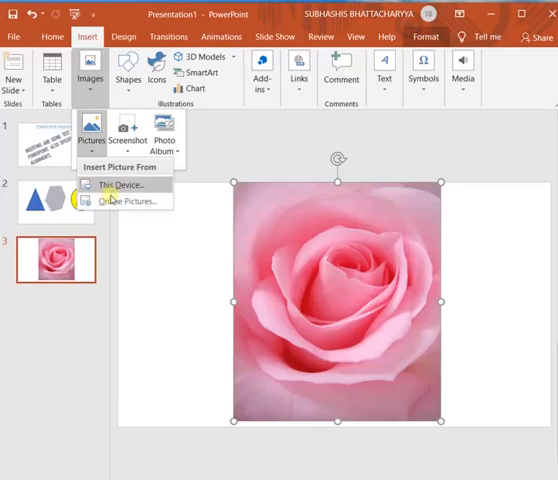
{"action": "mouse_move", "coordinate": [112, 200]}
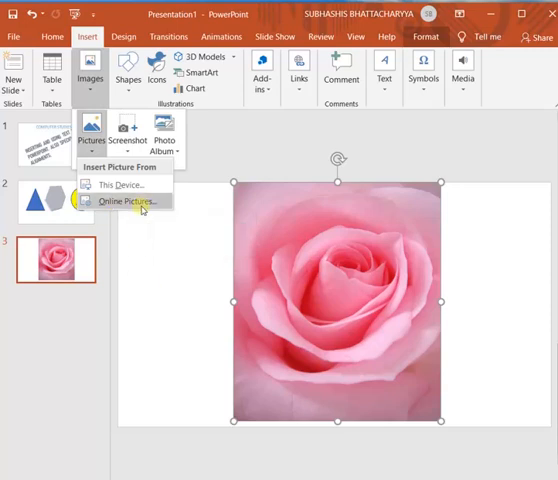
Start the Online Pictures search so the Bing picture categories load
{"action": "left_click", "coordinate": [124, 200]}
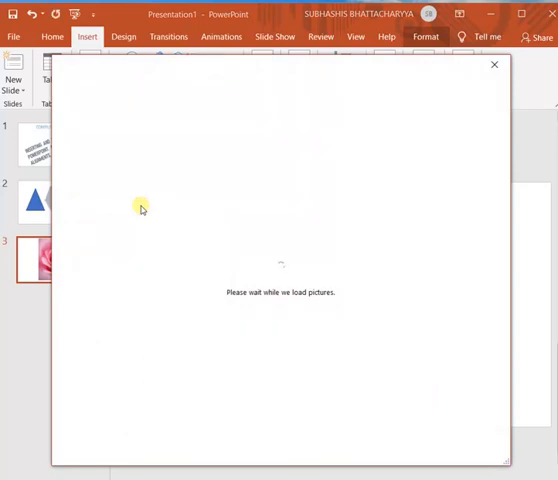
{"action": "mouse_move", "coordinate": [260, 252]}
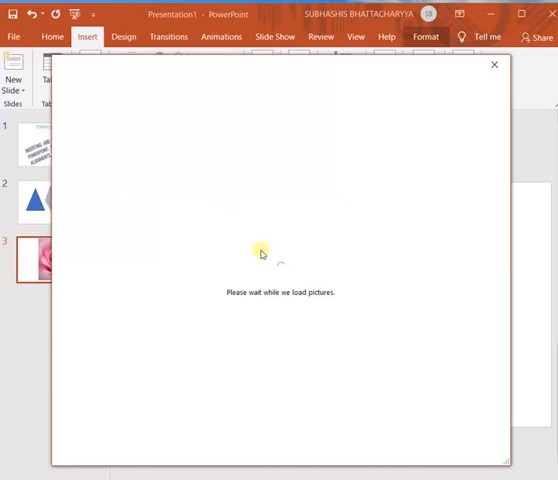
{"action": "mouse_move", "coordinate": [292, 280]}
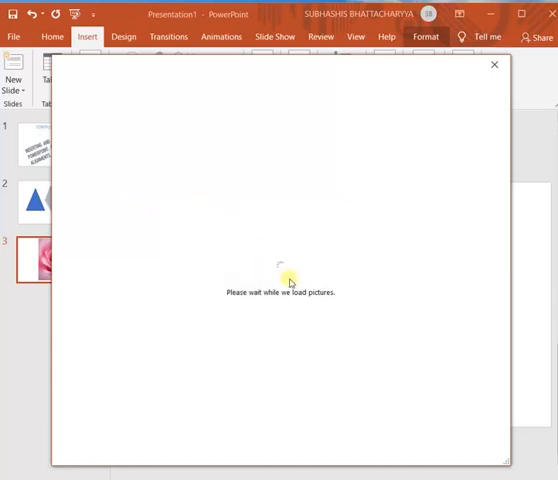
{"action": "mouse_move", "coordinate": [308, 262]}
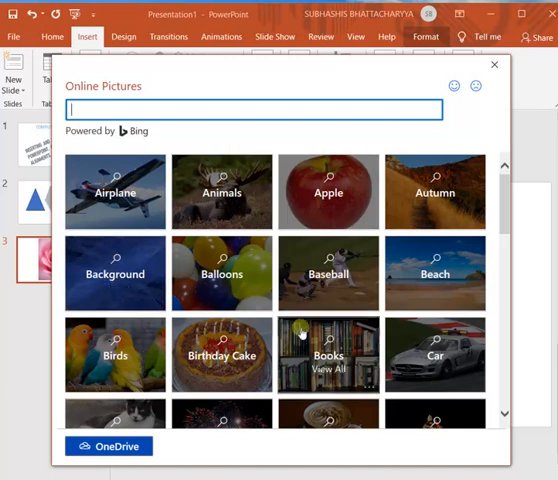
{"action": "mouse_move", "coordinate": [220, 192]}
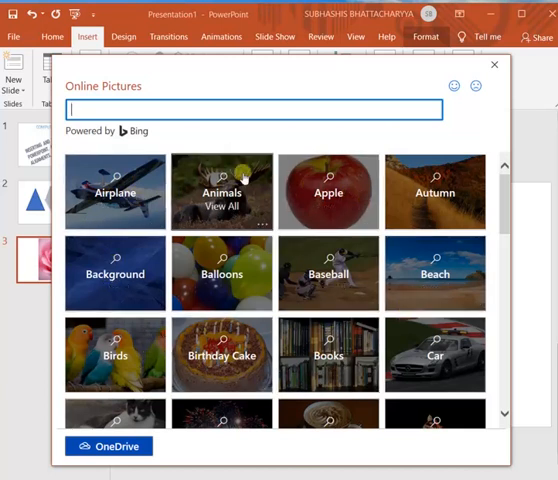
{"action": "mouse_move", "coordinate": [116, 342]}
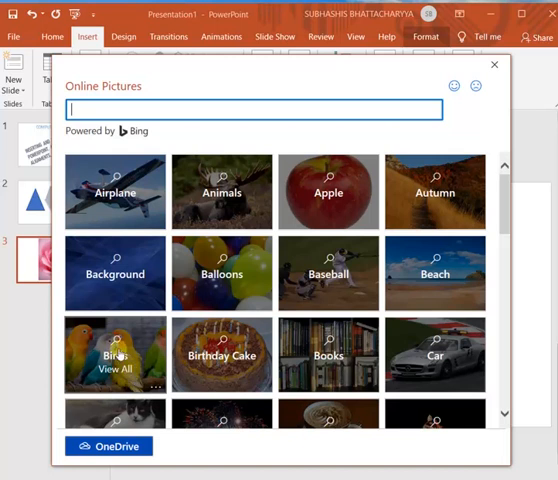
Insert the blue bird picture from the Birds category onto slide 3 over the rose
{"action": "left_click", "coordinate": [116, 356]}
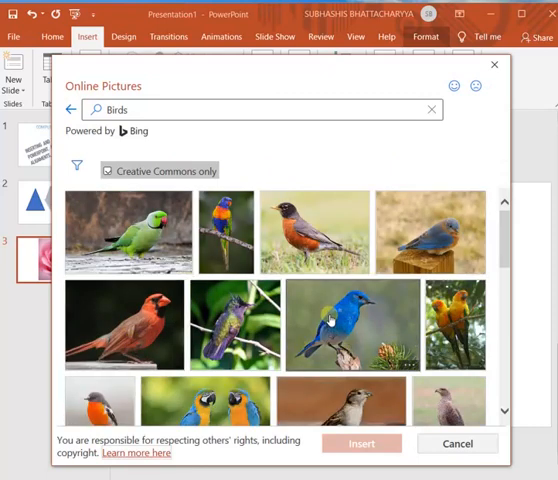
{"action": "left_click", "coordinate": [356, 336]}
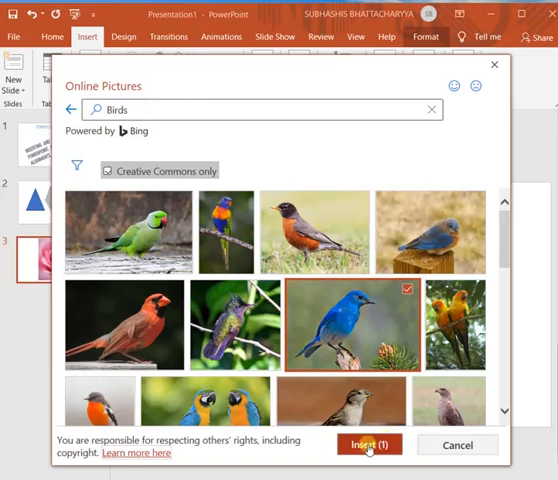
{"action": "left_click", "coordinate": [370, 444]}
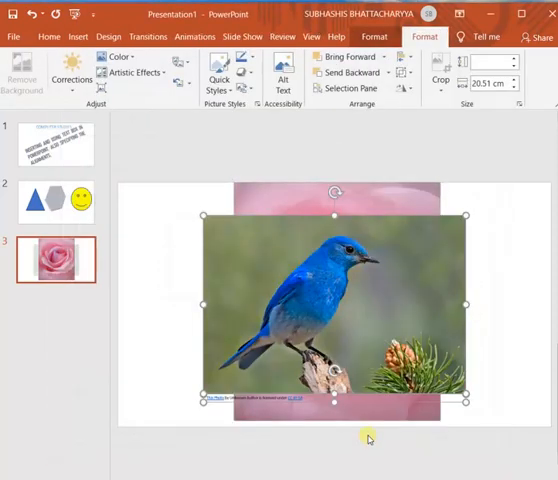